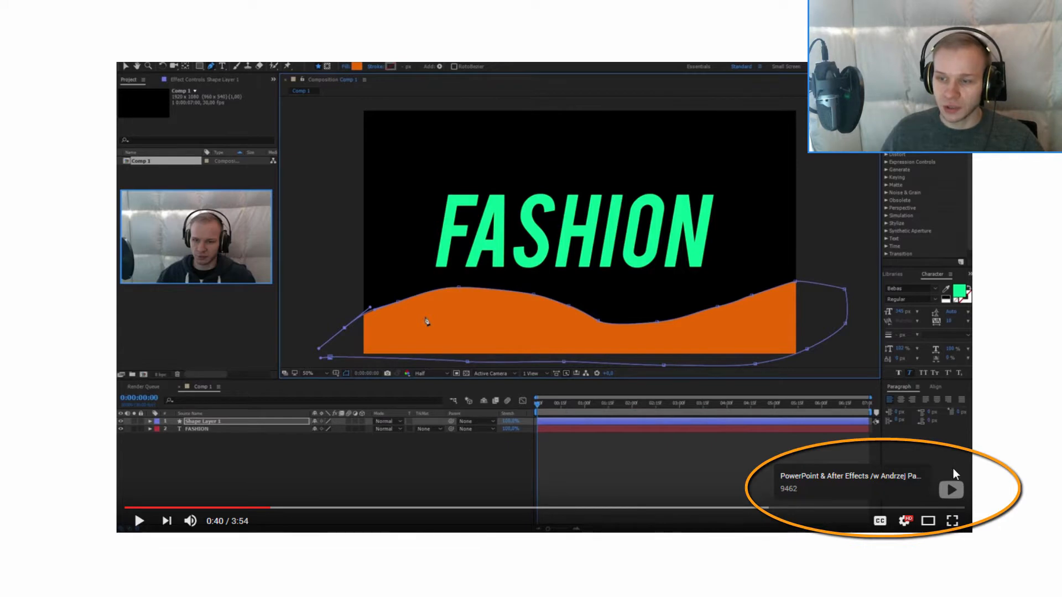
mouse_move(837, 500)
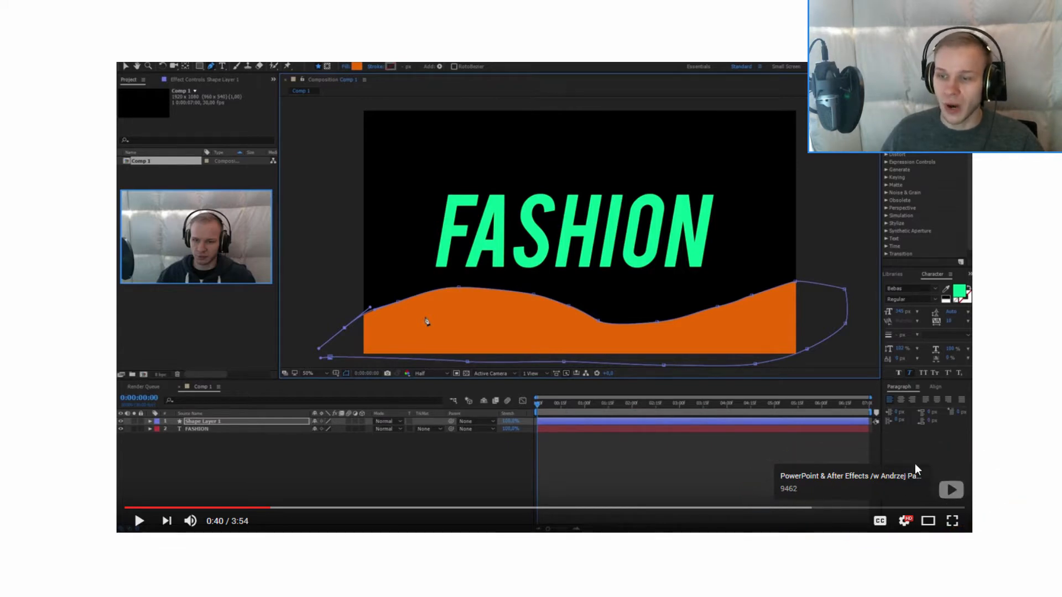
mouse_move(661, 264)
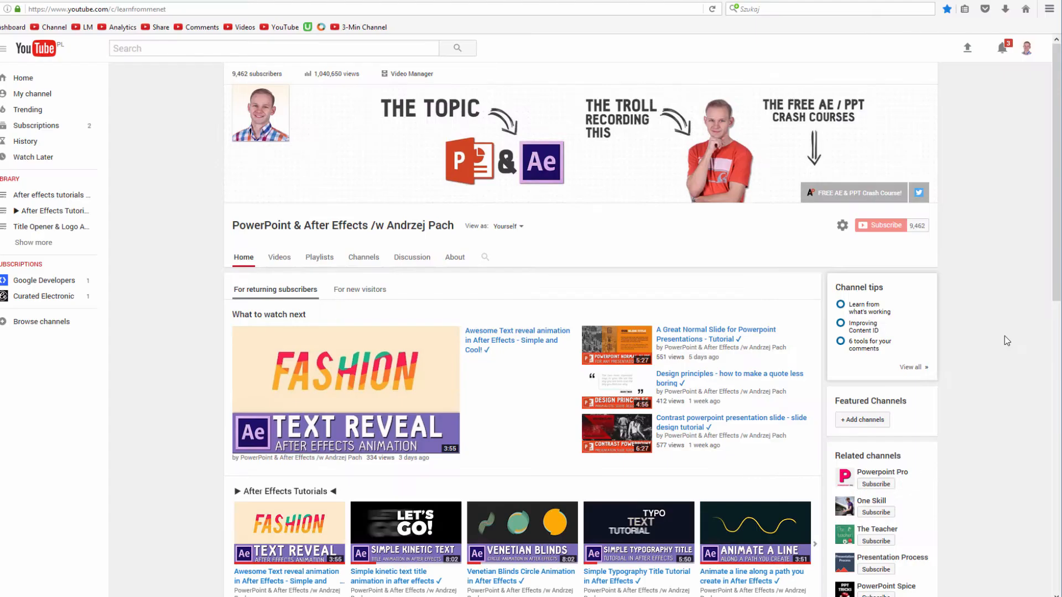
Open the Branding page under Channel in the YouTube Creator Studio sidebar
left_click(1027, 48)
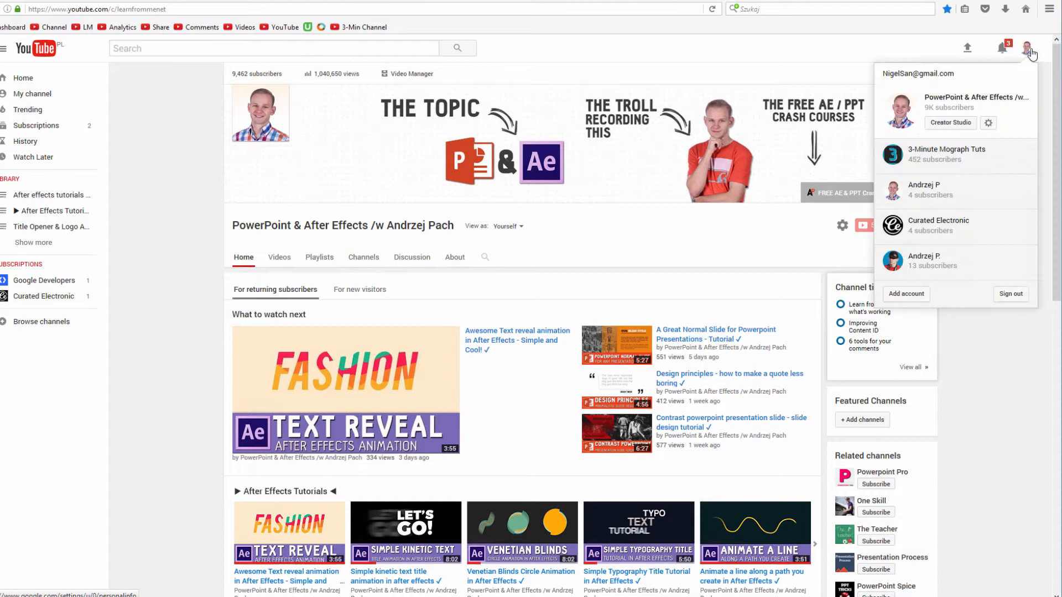
mouse_move(1010, 134)
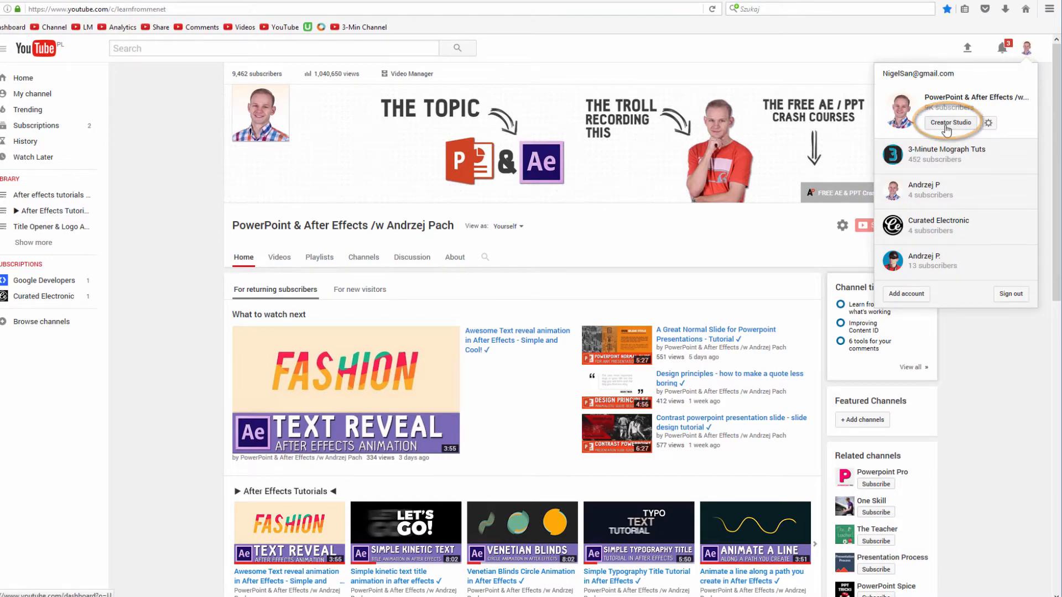
left_click(950, 122)
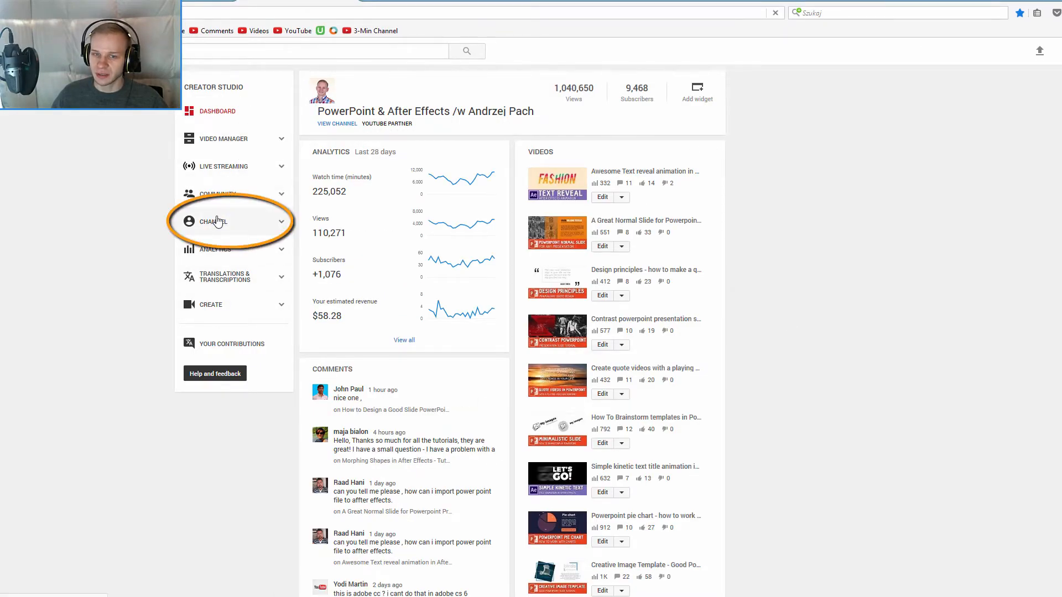
left_click(213, 222)
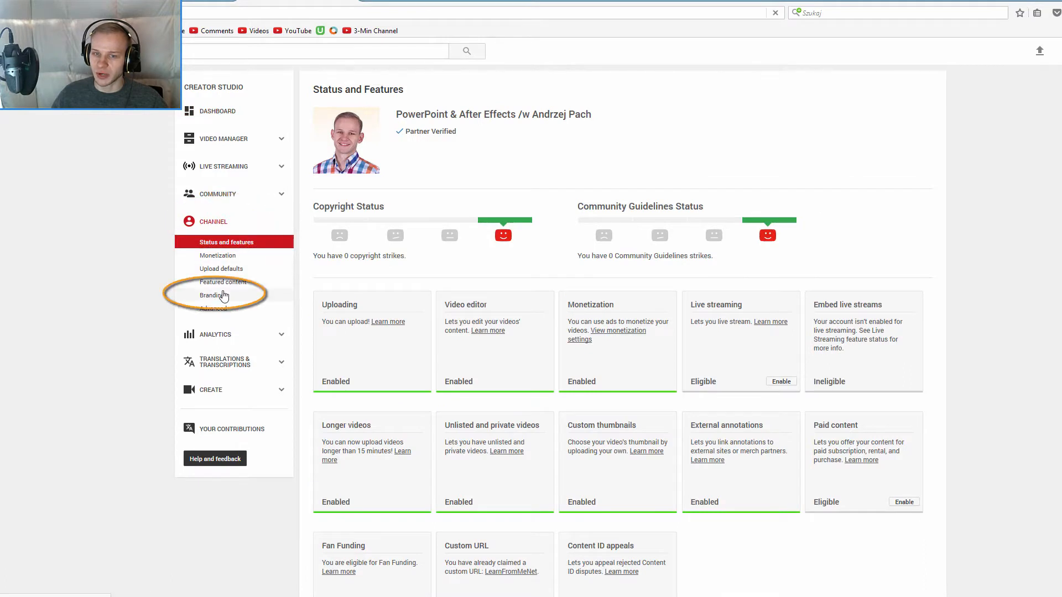
left_click(211, 295)
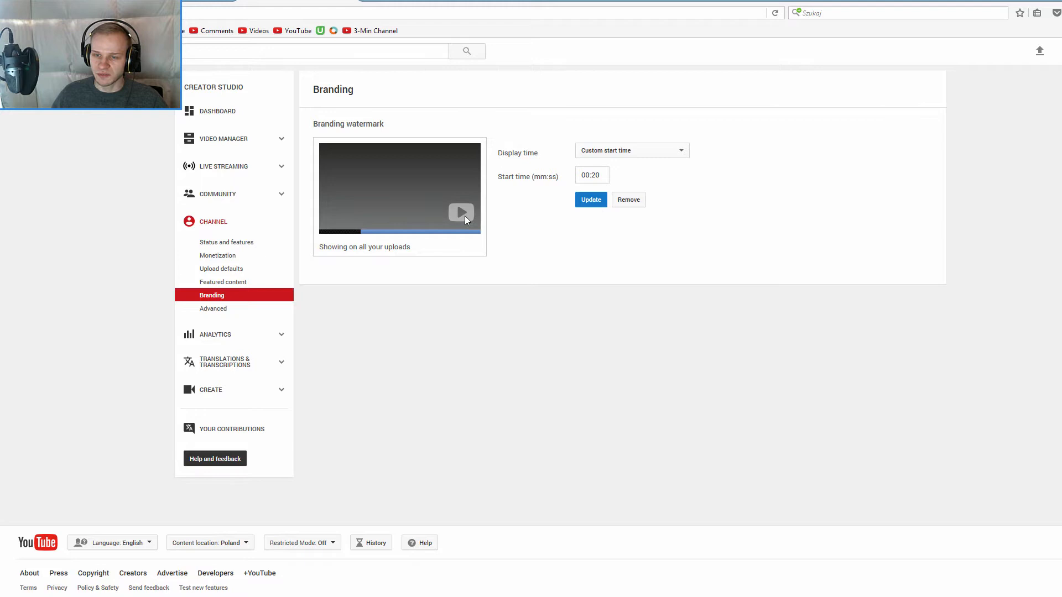
mouse_move(459, 204)
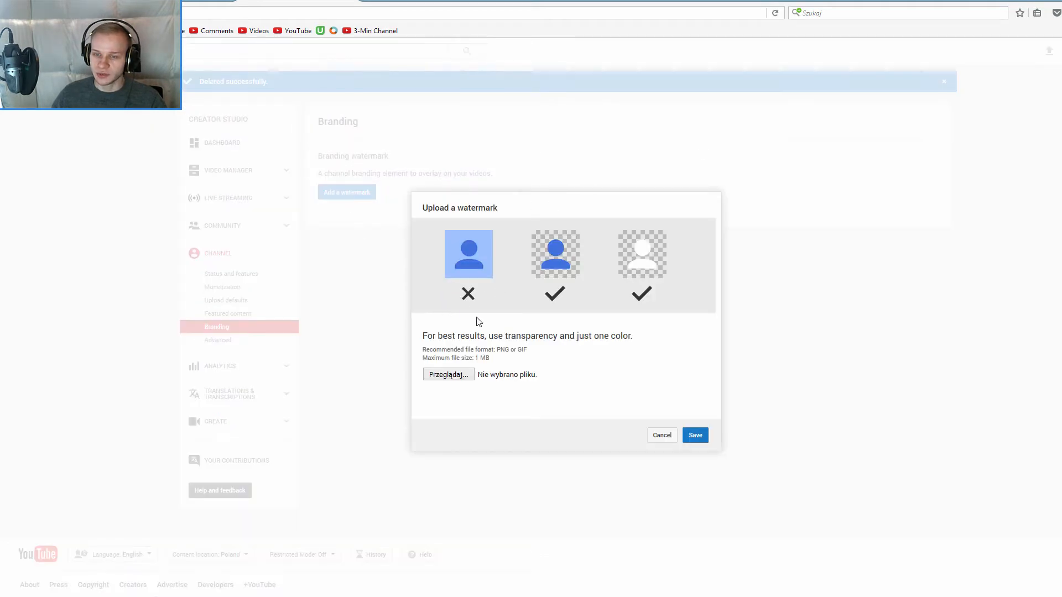
mouse_move(536, 251)
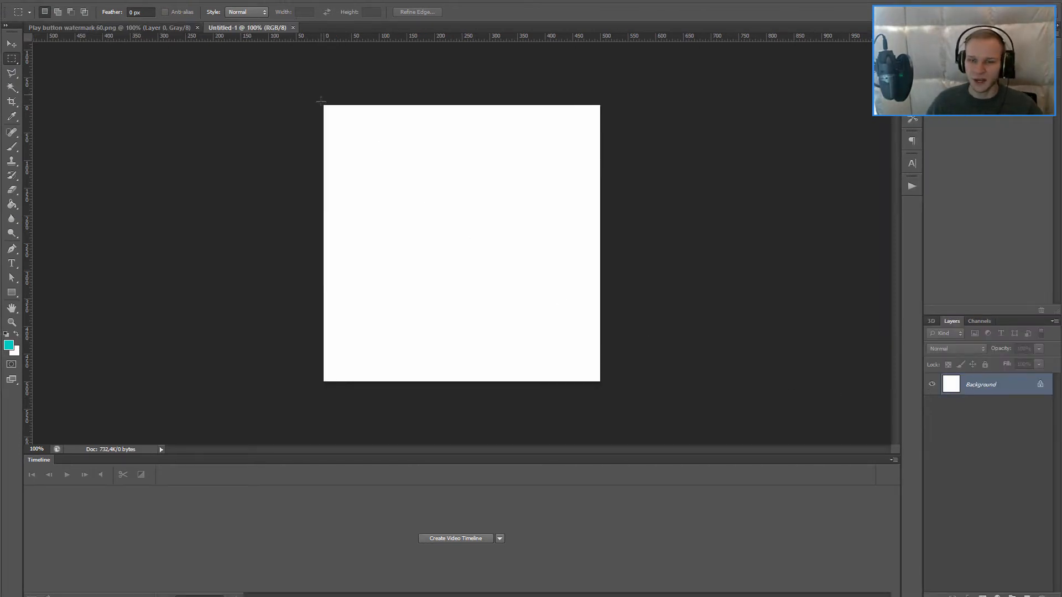
Convert the Background into Layer 0 and pick the Magic Wand to remove the white
double_click(980, 385)
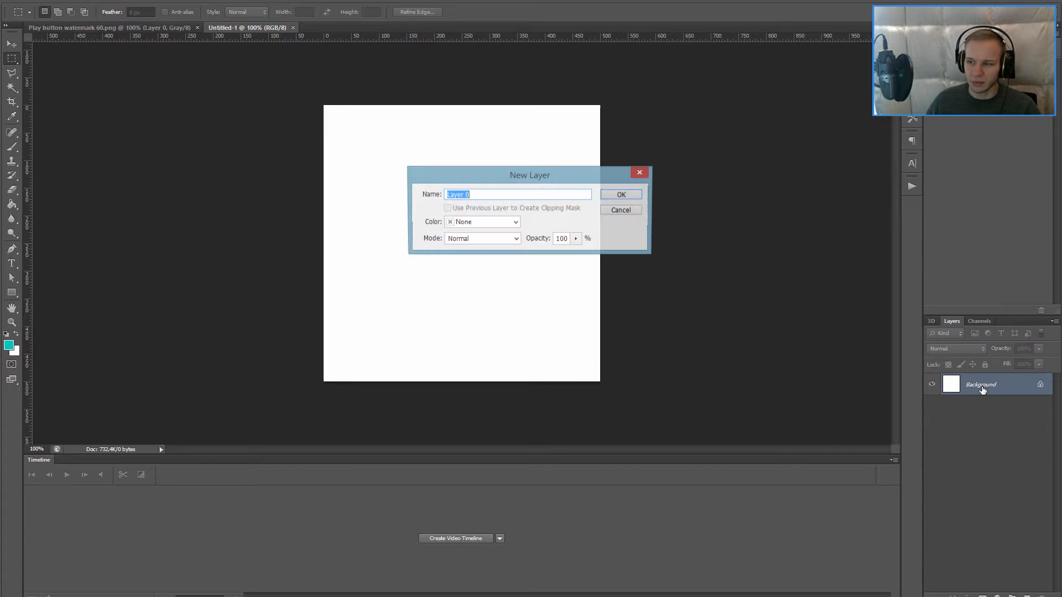
left_click(620, 194)
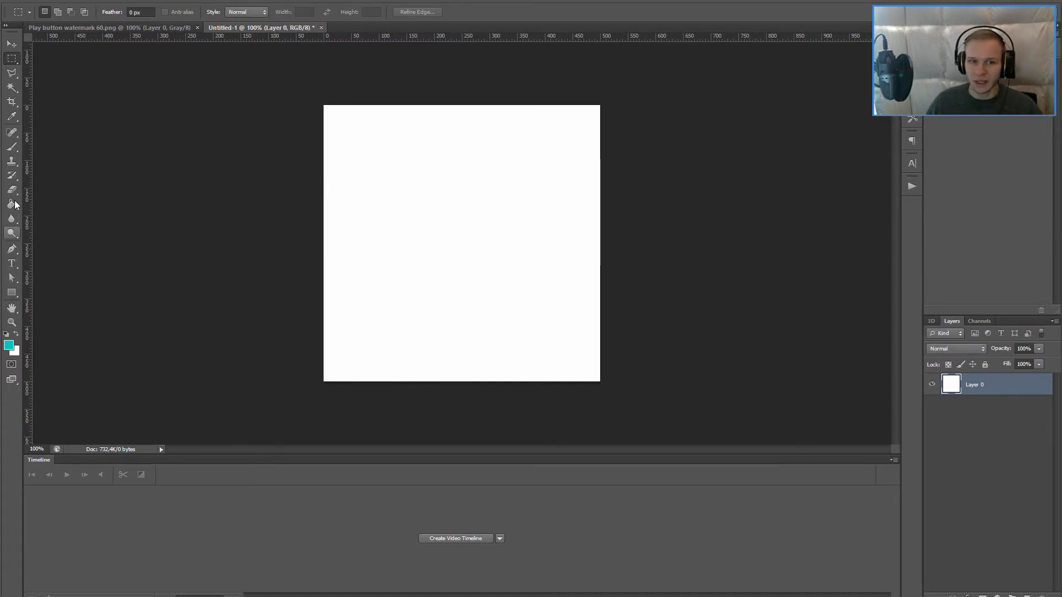
left_click(11, 87)
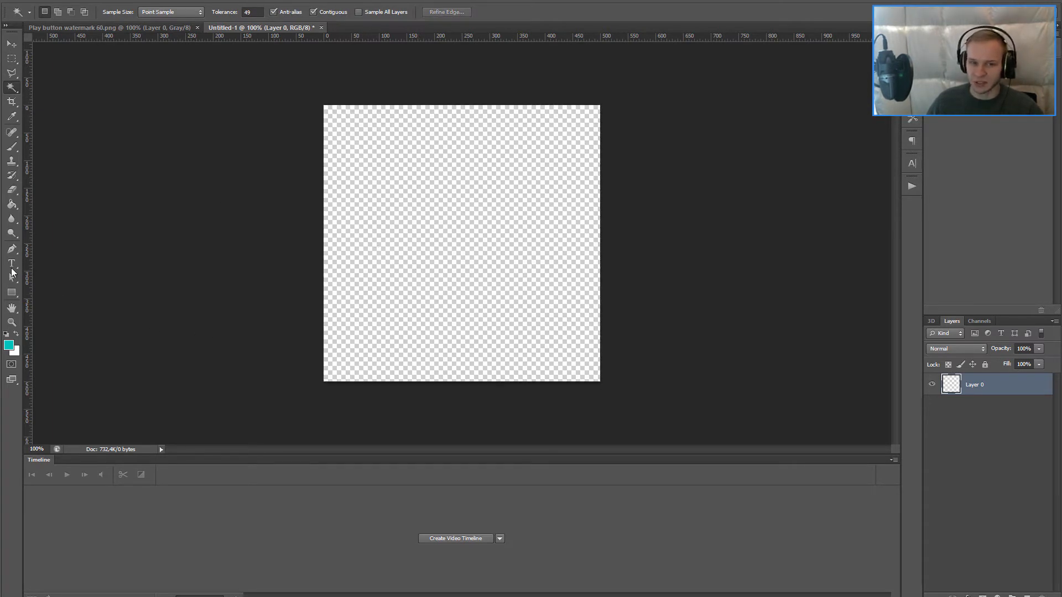
Type SUBSCRIBE with the Type tool and set its text color to white
left_click(12, 263)
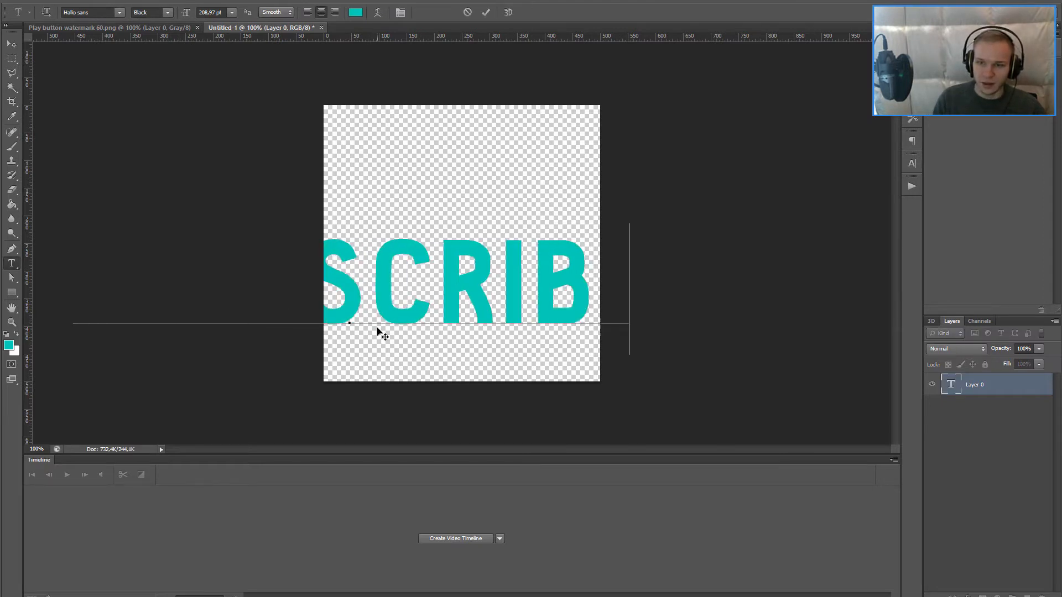
left_click(355, 13)
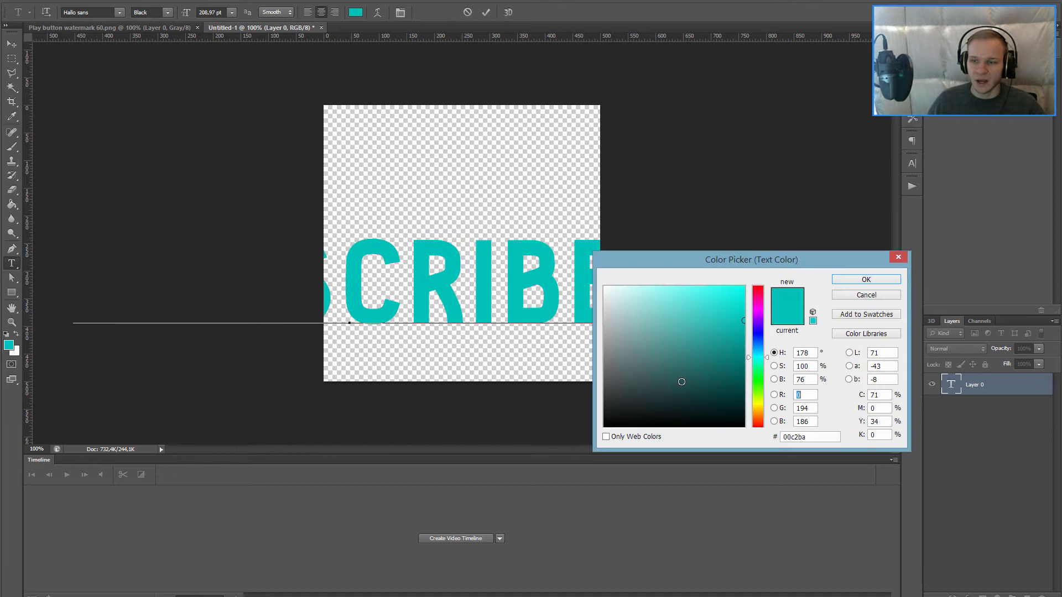
left_click(866, 279)
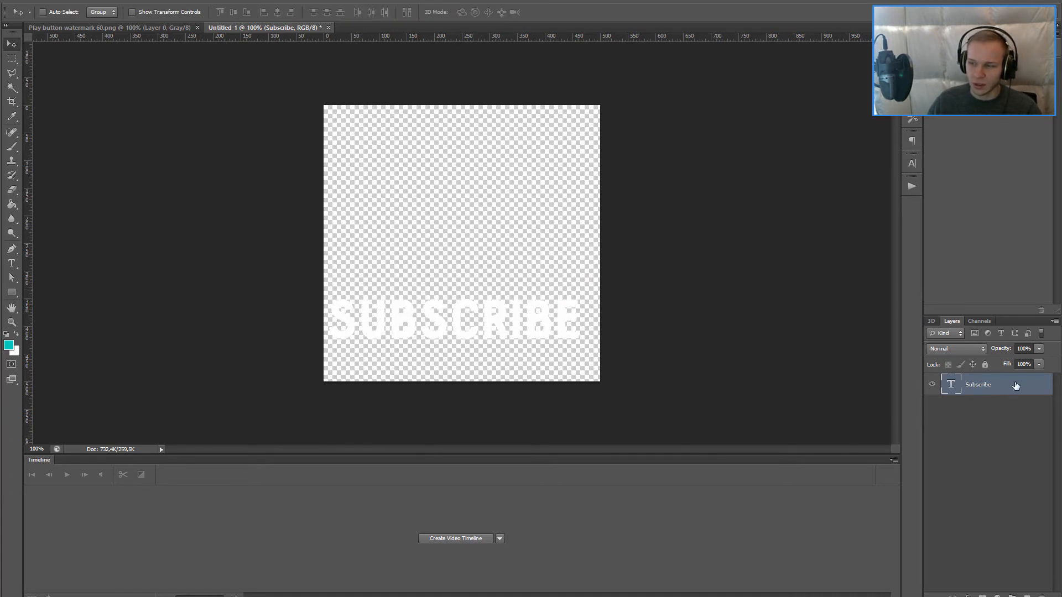
Set the SUBSCRIBE layer opacity to 62% and save it as a PNG on the Desktop
left_click_drag(1029, 364, 1009, 365)
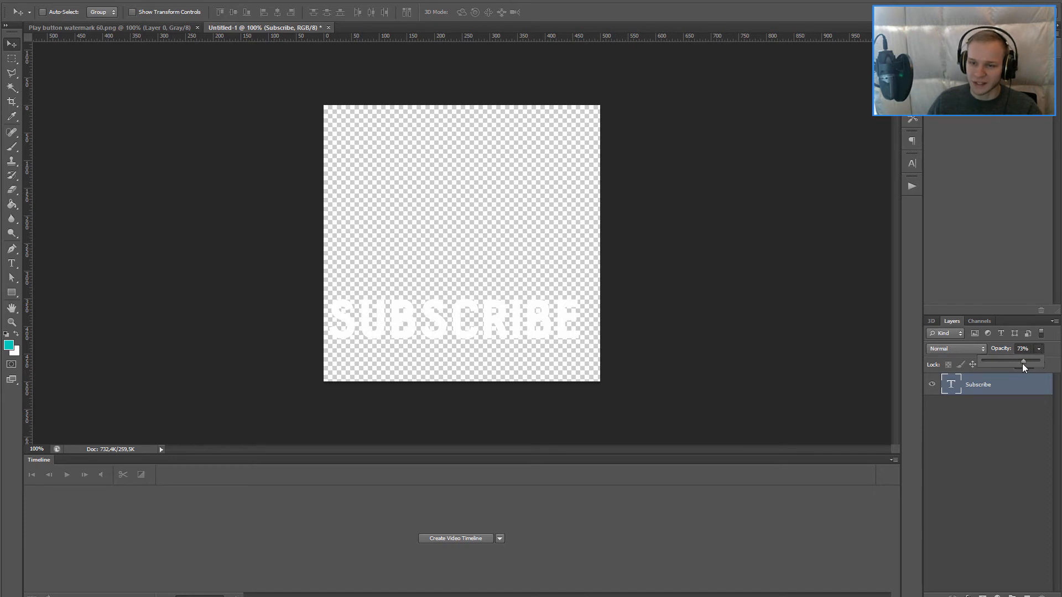
left_click_drag(1022, 364, 1002, 365)
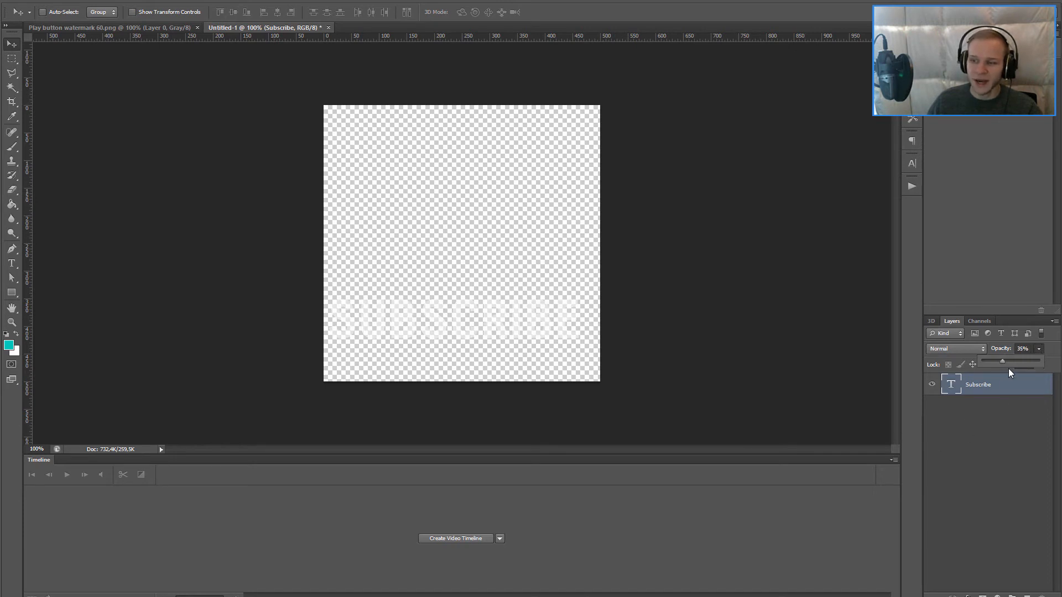
left_click_drag(1002, 363, 1023, 362)
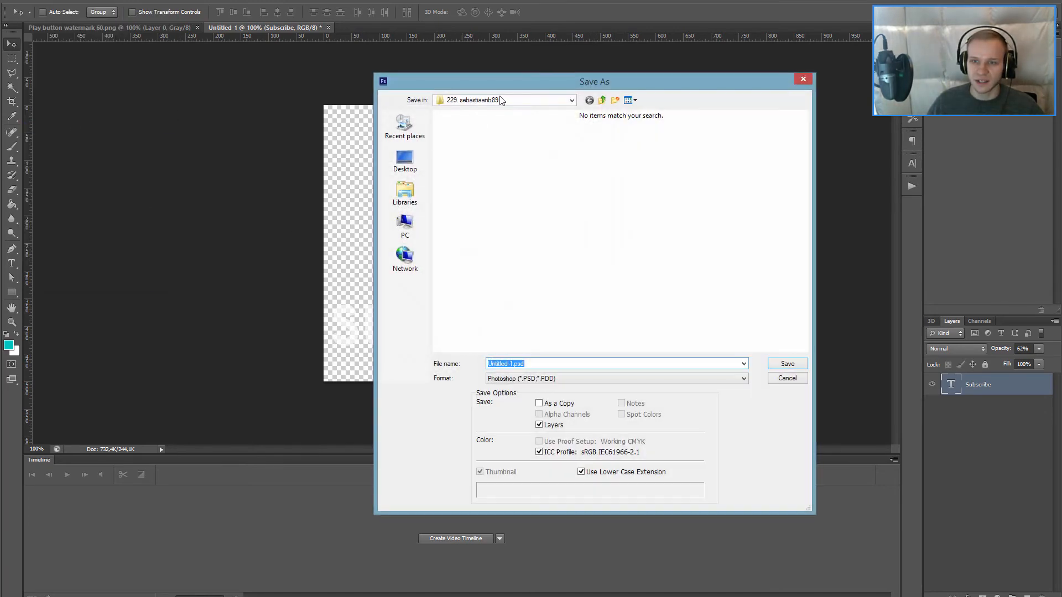
left_click(410, 366)
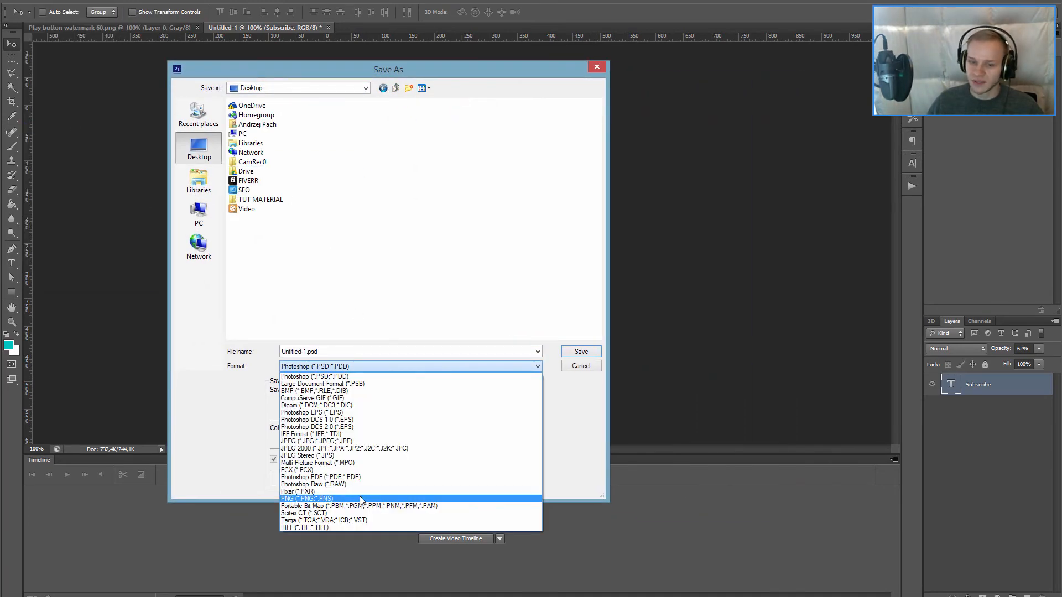
left_click(581, 351)
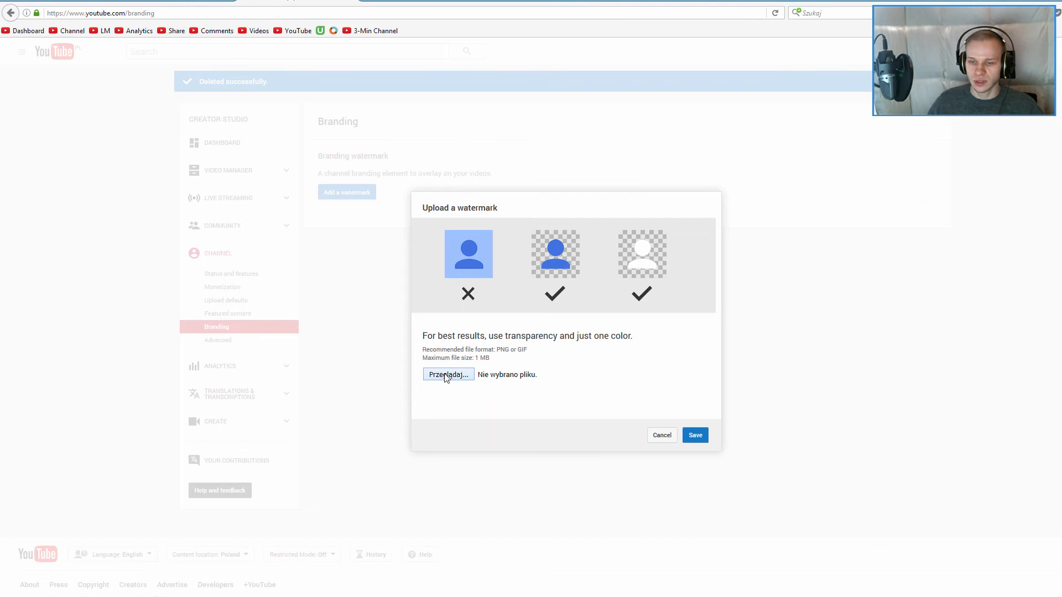
Browse for the SUBSCRIBE PNG, then open 'Play button watermark 100' with Photoshop CS6
left_click(448, 374)
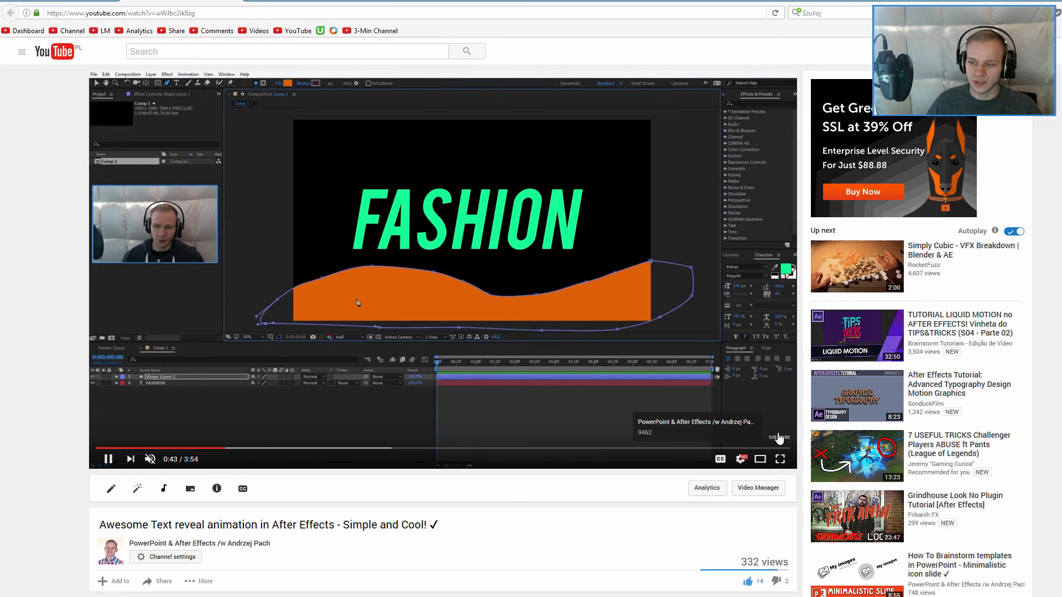
mouse_move(179, 418)
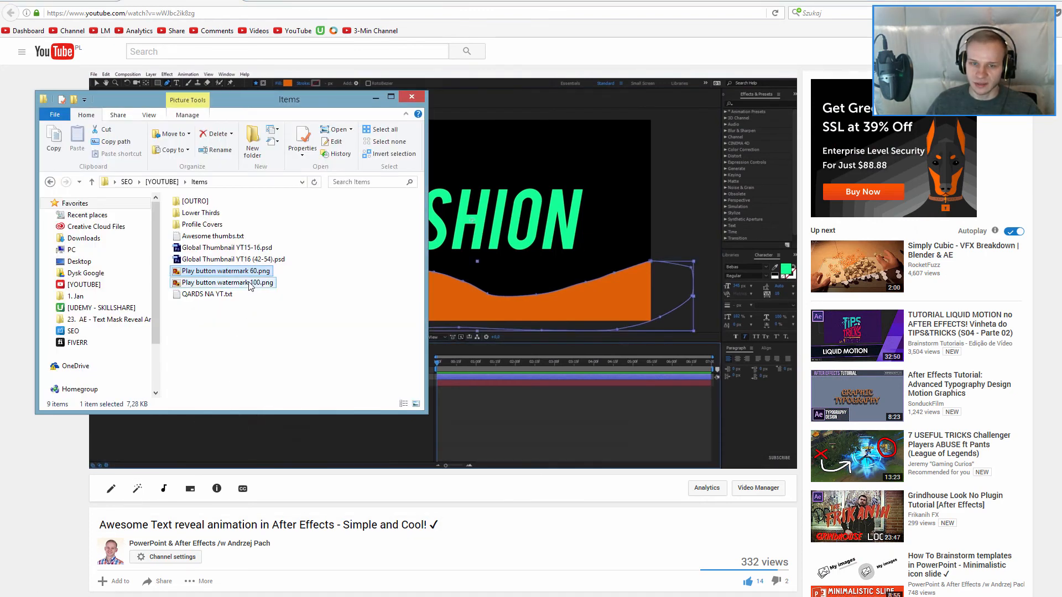
right_click(226, 283)
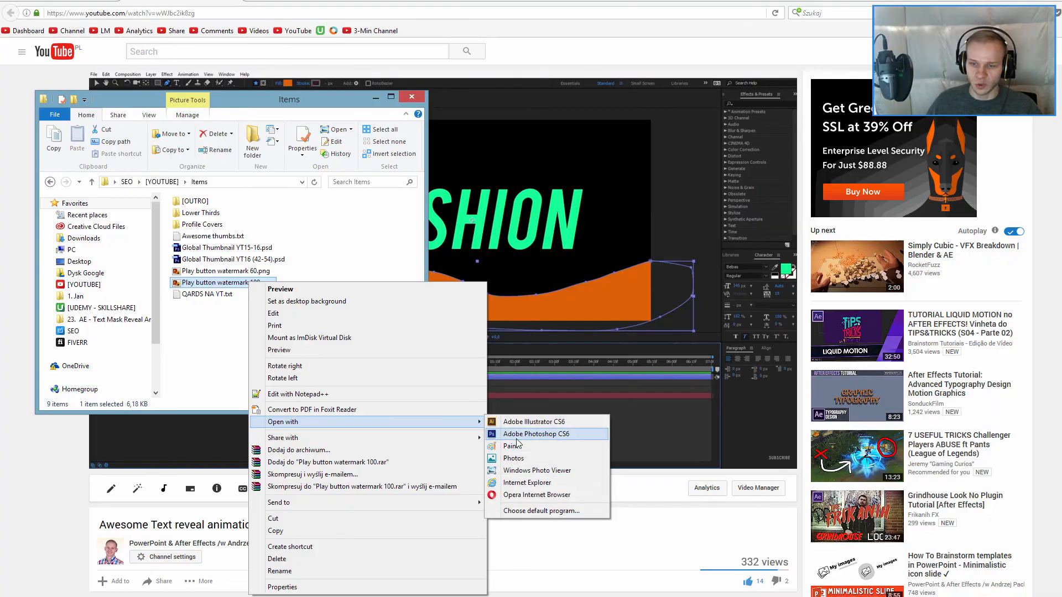
left_click(536, 434)
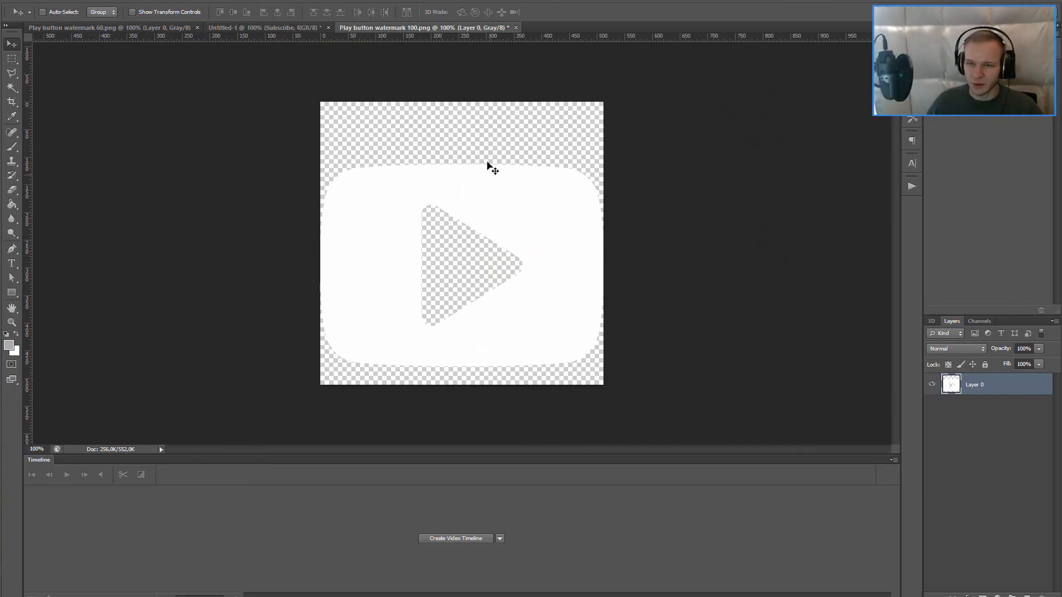
Lower Layer 0's opacity to 69% so the play icon is semi-transparent
left_click(1022, 348)
type("69")
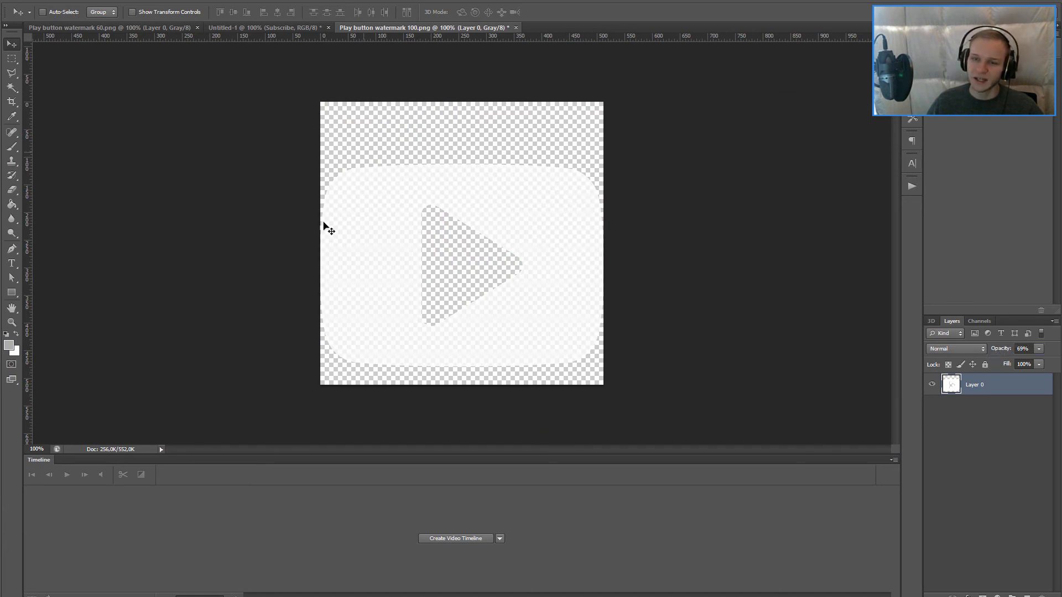
mouse_move(458, 331)
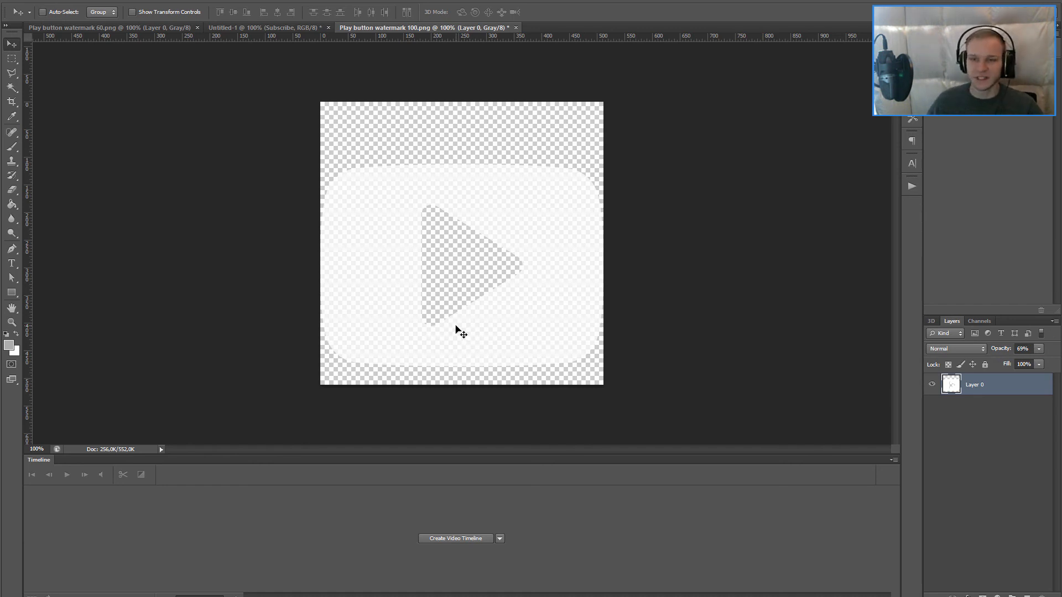
mouse_move(453, 337)
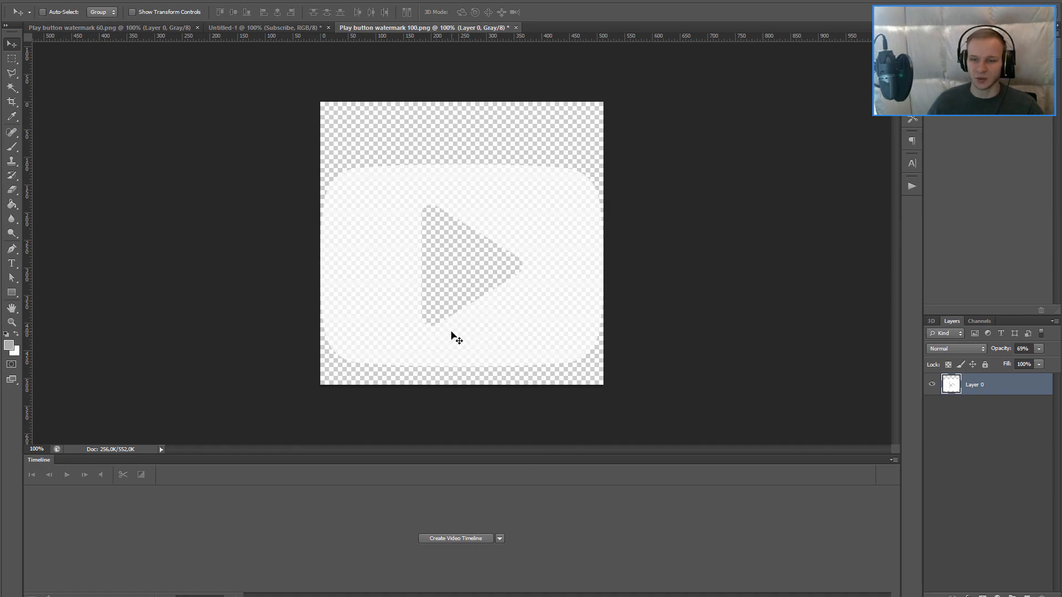